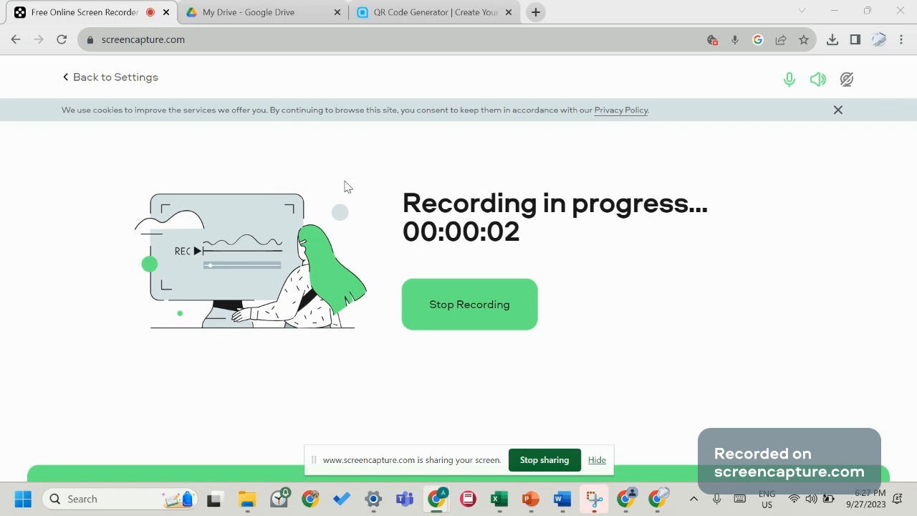
mouse_move(236, 61)
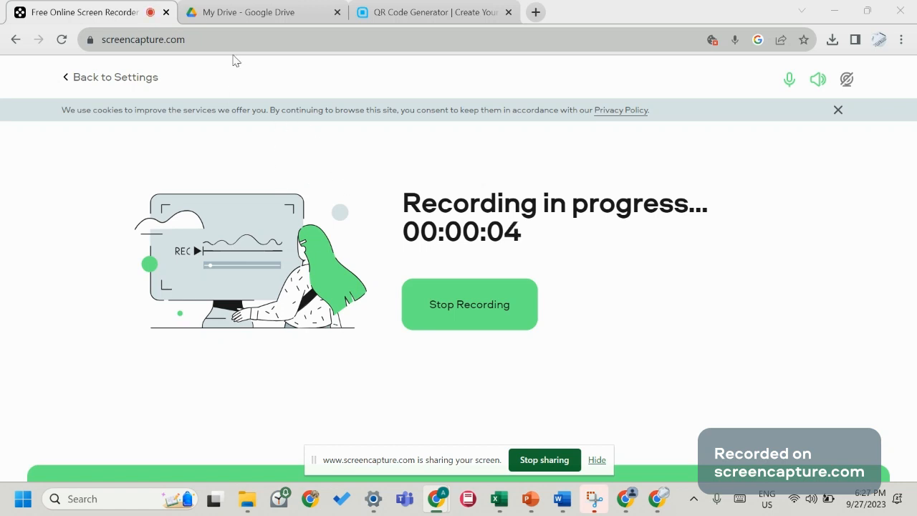
- Bring up the My Drive page while the screen recording continues
left_click(262, 12)
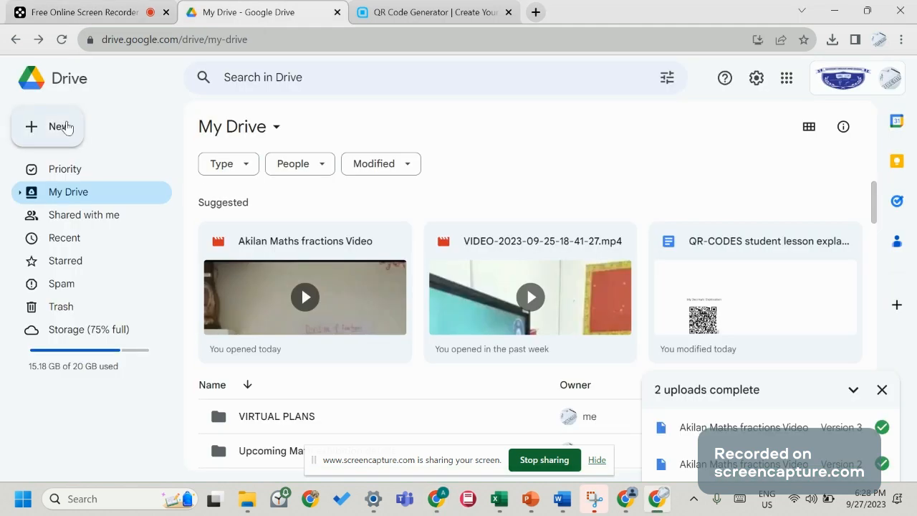
- Upload Akilan Maths fractions Video as a replacement version of the existing file
left_click(48, 127)
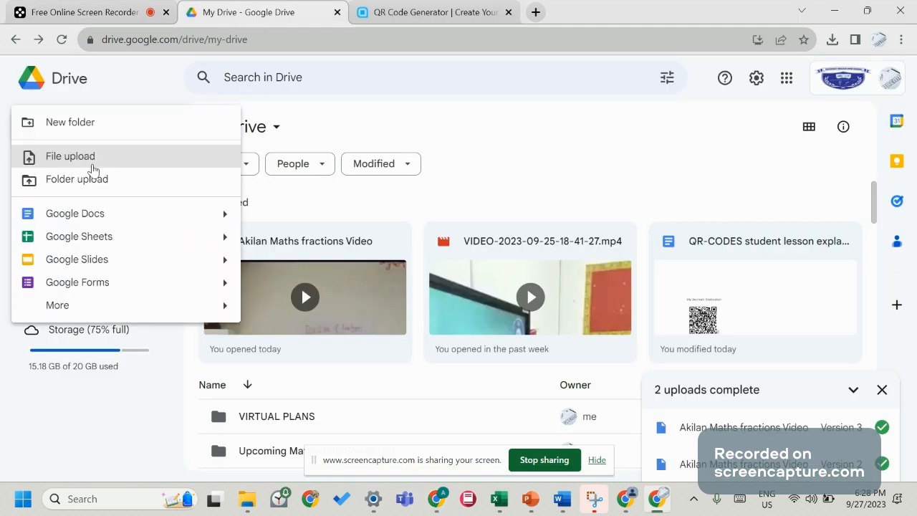
left_click(70, 156)
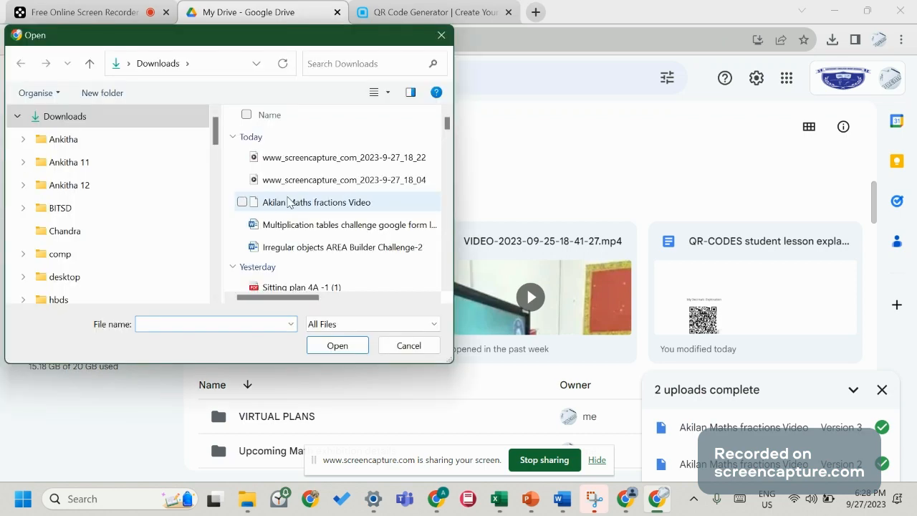
left_click(408, 344)
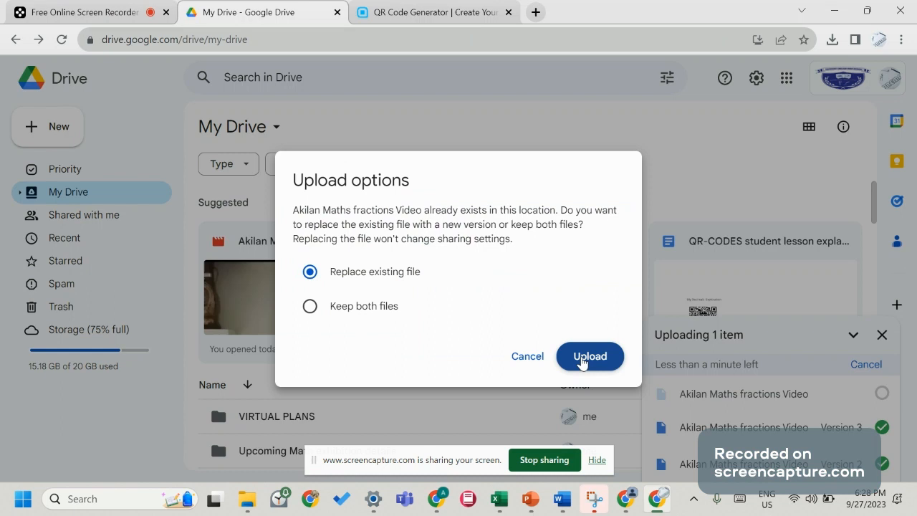
left_click(589, 356)
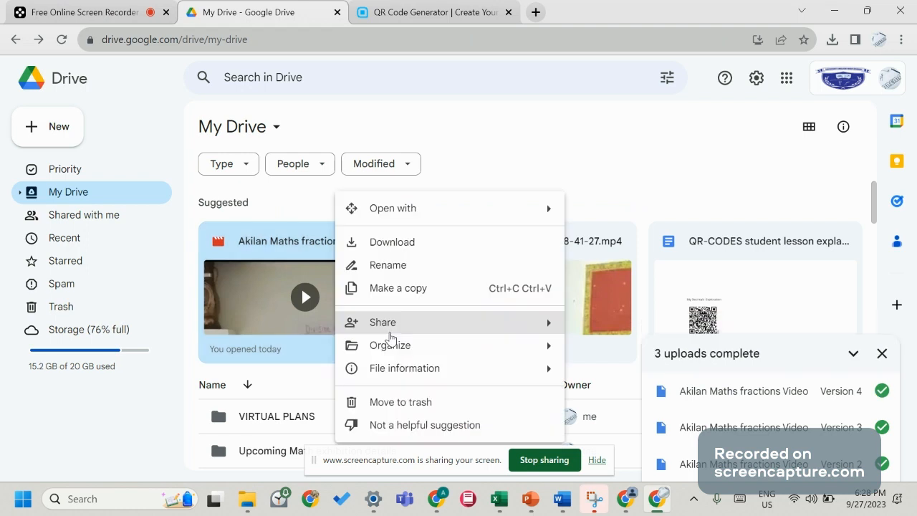
mouse_move(382, 321)
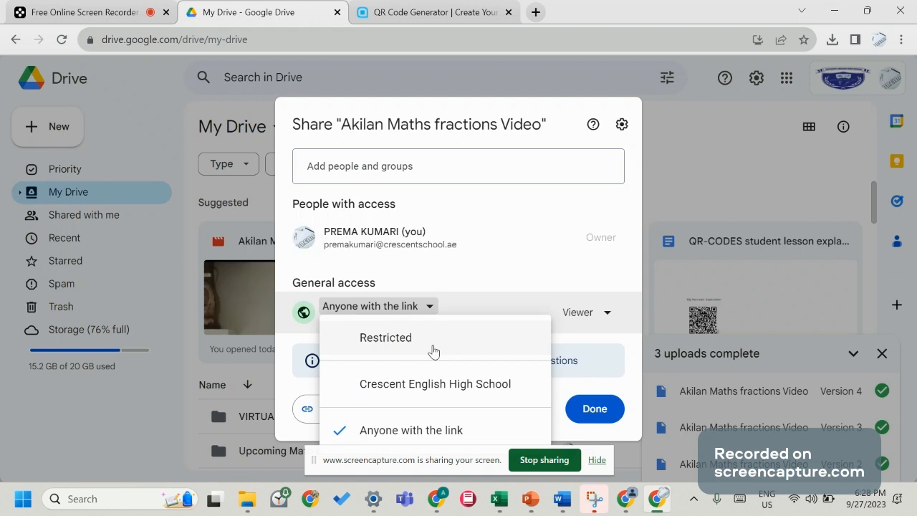
mouse_move(432, 352)
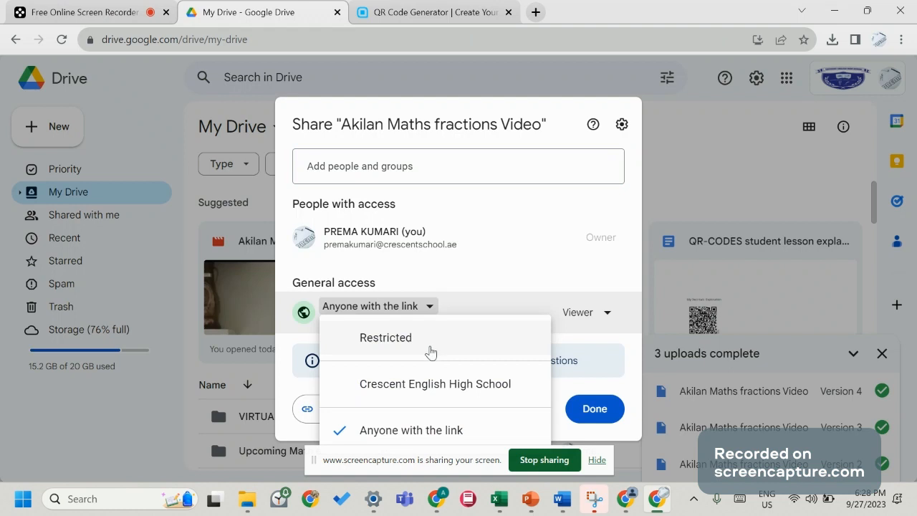
mouse_move(571, 342)
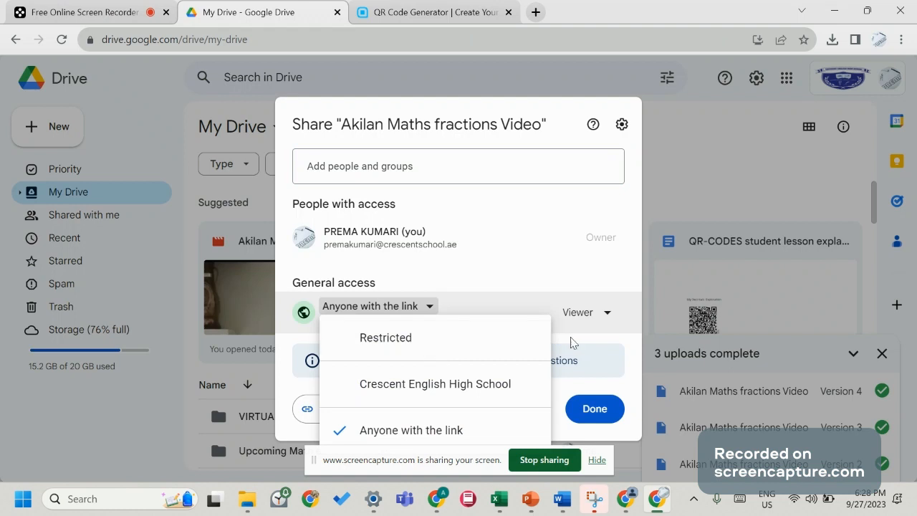
- Keep anyone-with-link access on the video and copy its shareable link
left_click(412, 430)
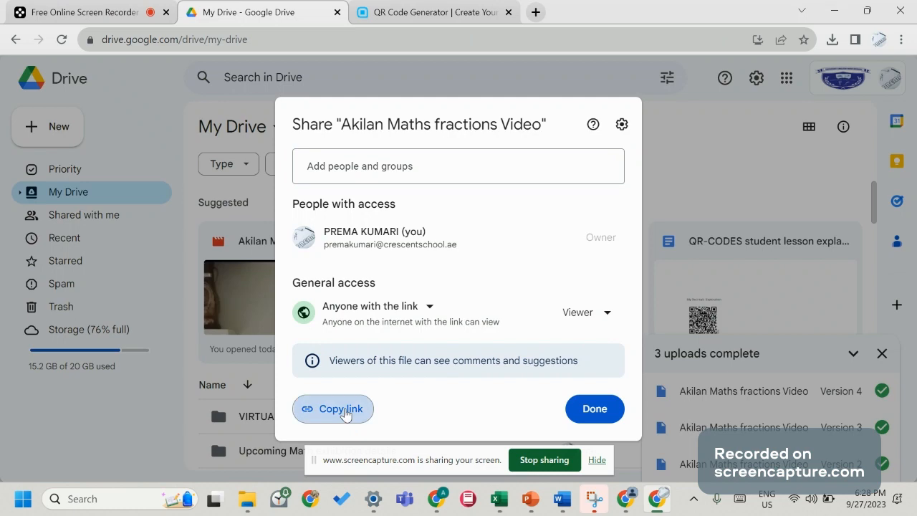
left_click(332, 409)
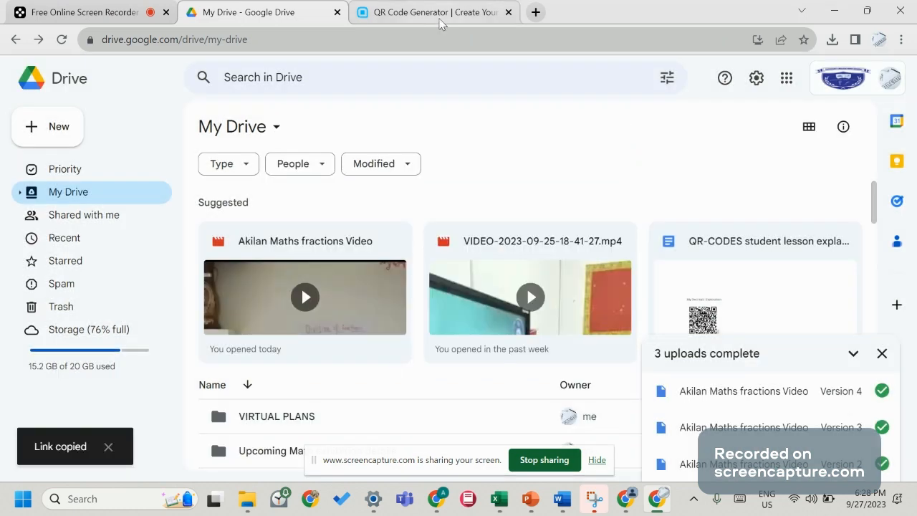
- Replace the QR field's old link with the Drive video's sharing link
left_click(434, 12)
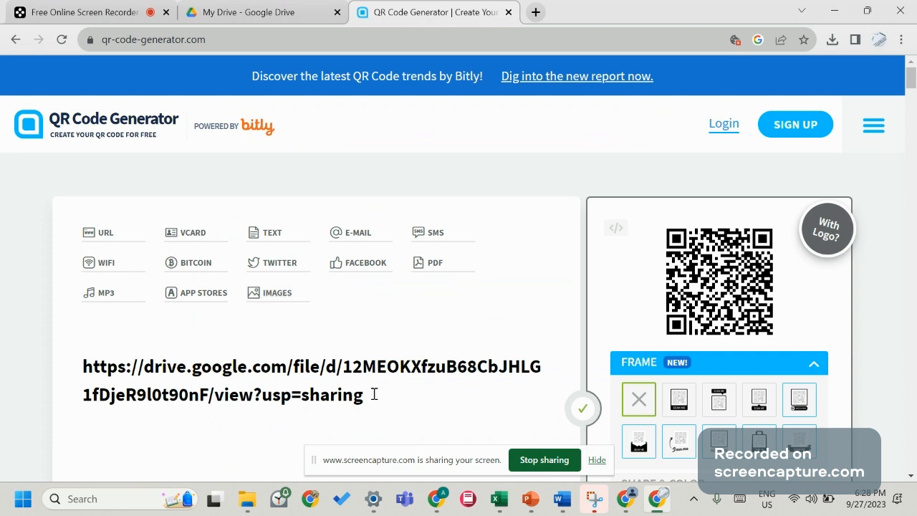
key("Backspace")
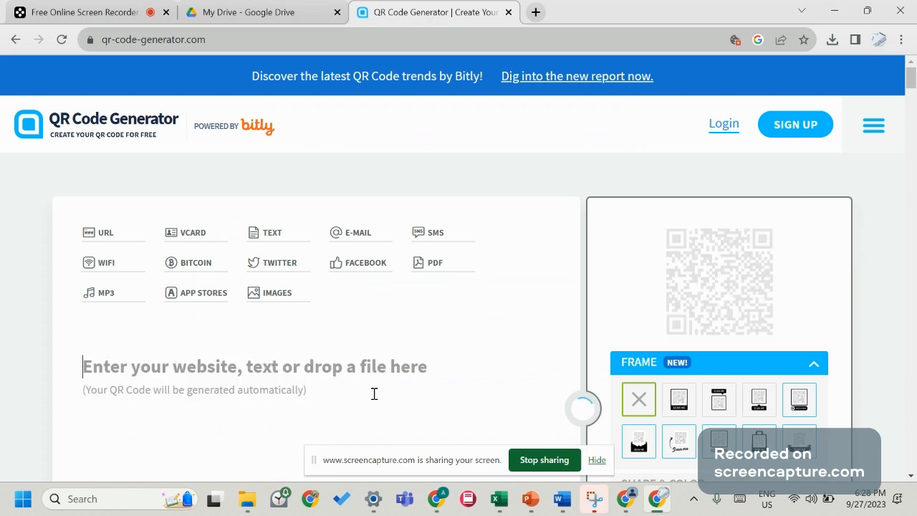
type("https://drive.google.com/file/d/12MEOKXfzuB68CbJHLG1fDjeR9l0t90nF/view?usp=sharing")
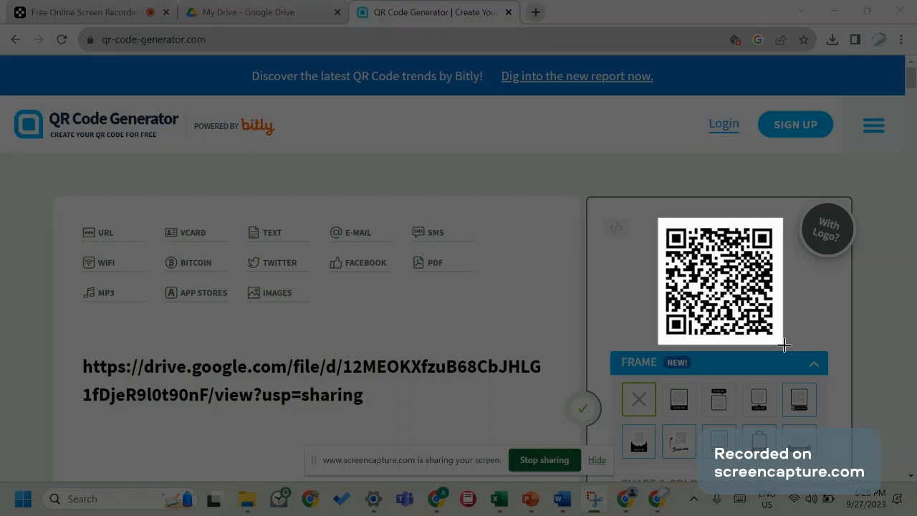
mouse_move(562, 498)
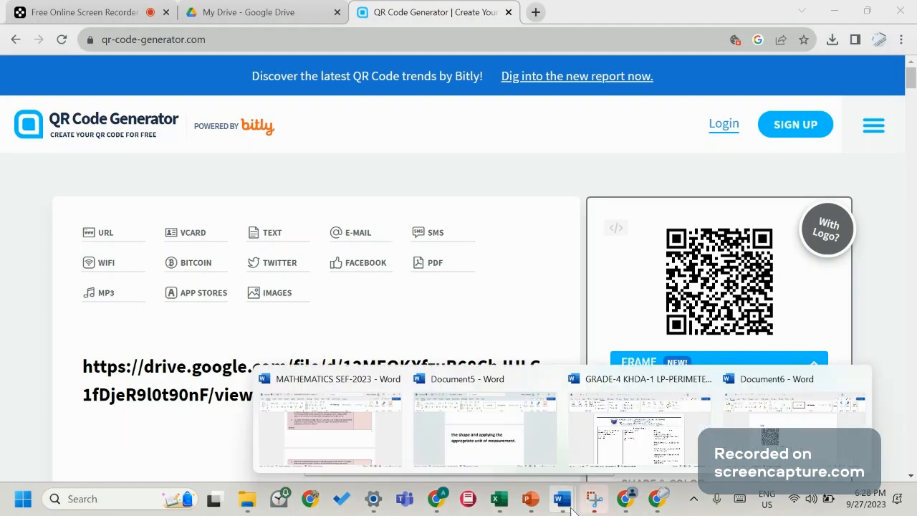